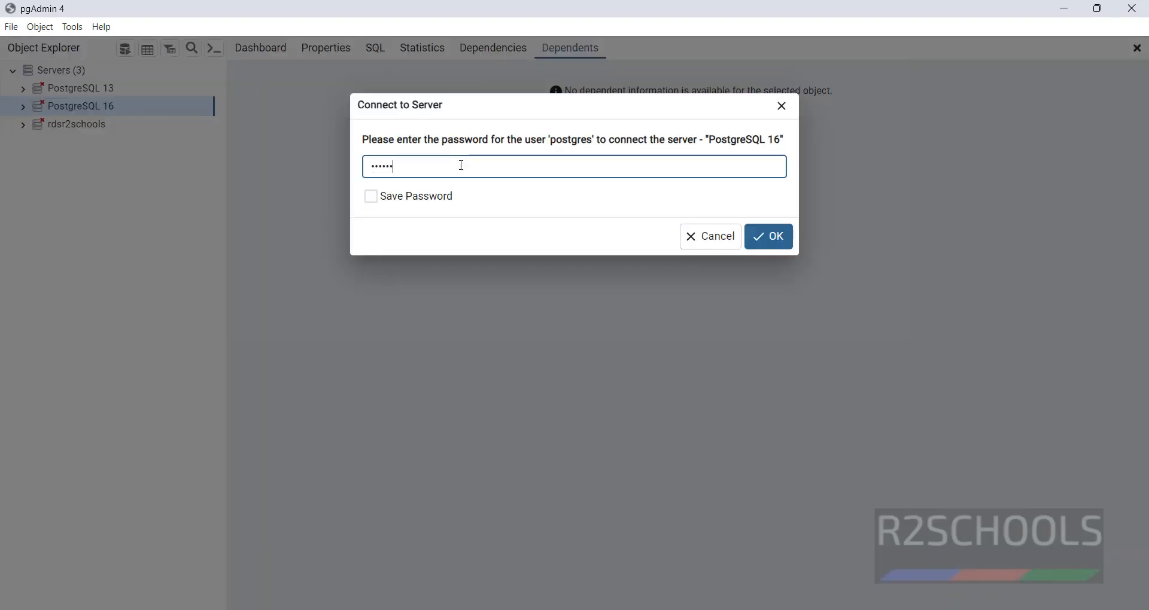
Connect to PostgreSQL 16 with the postgres password and expand Login/Group Roles to reveal james.
left_click(767, 235)
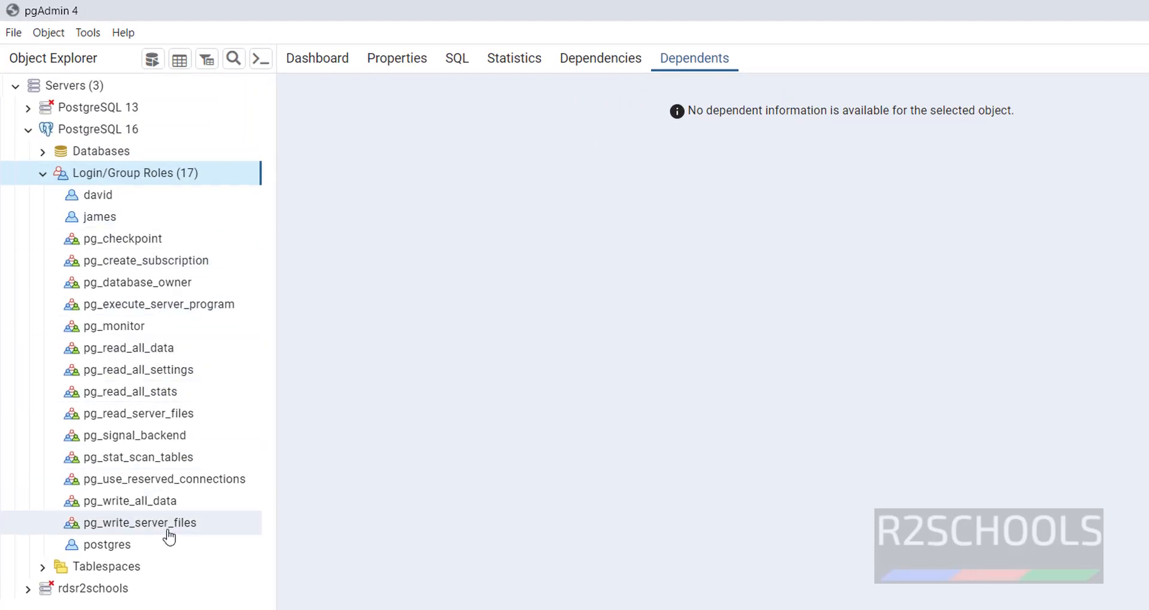
left_click(99, 216)
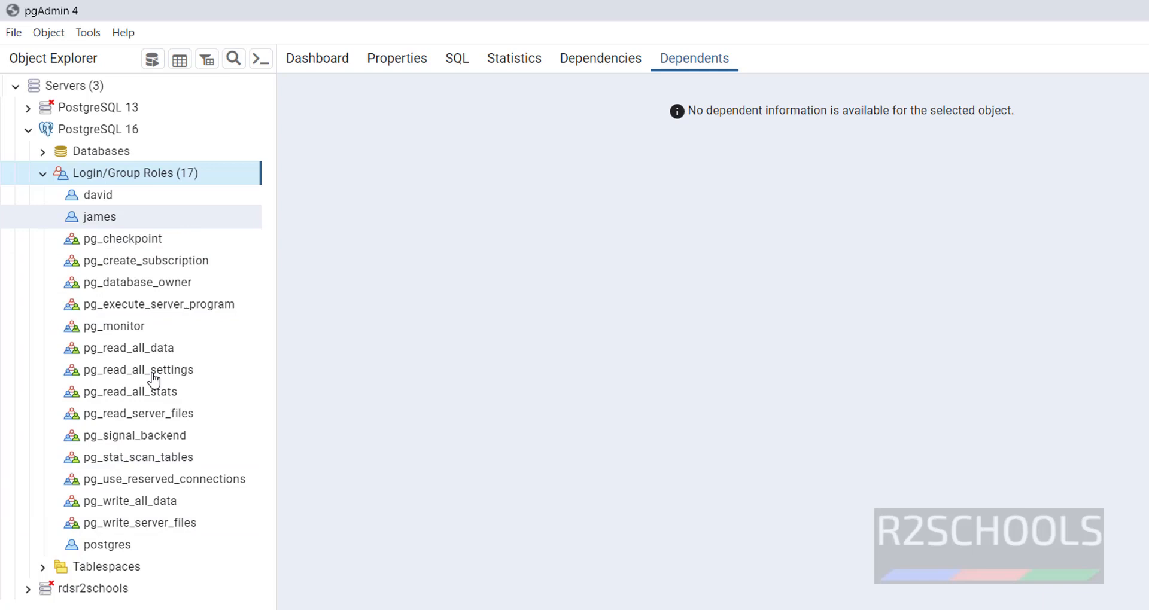
left_click(122, 238)
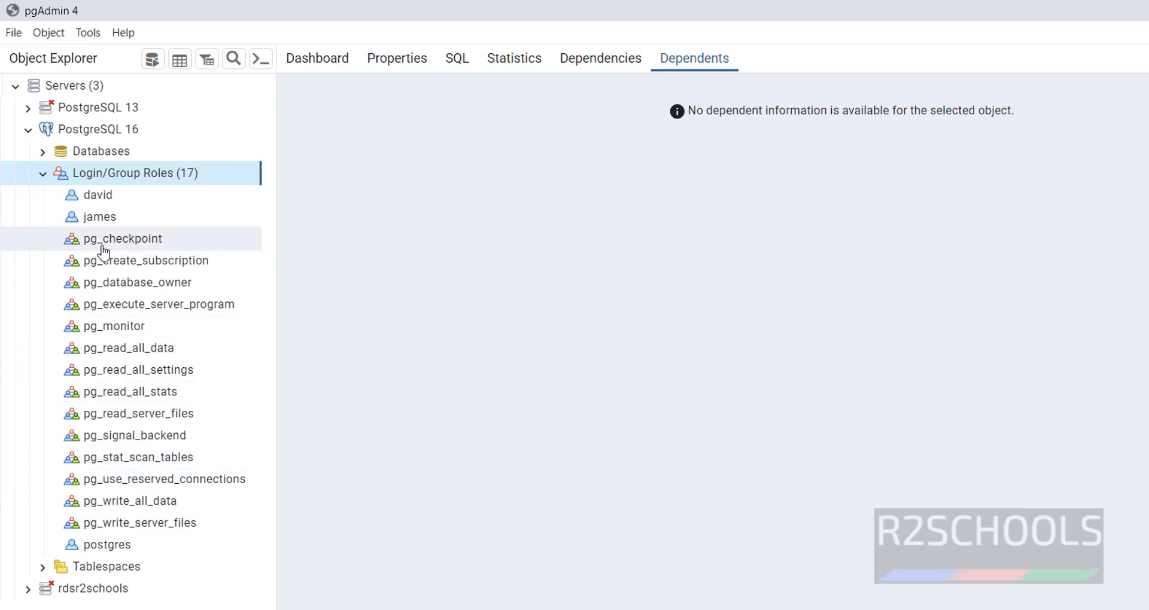
left_click(137, 523)
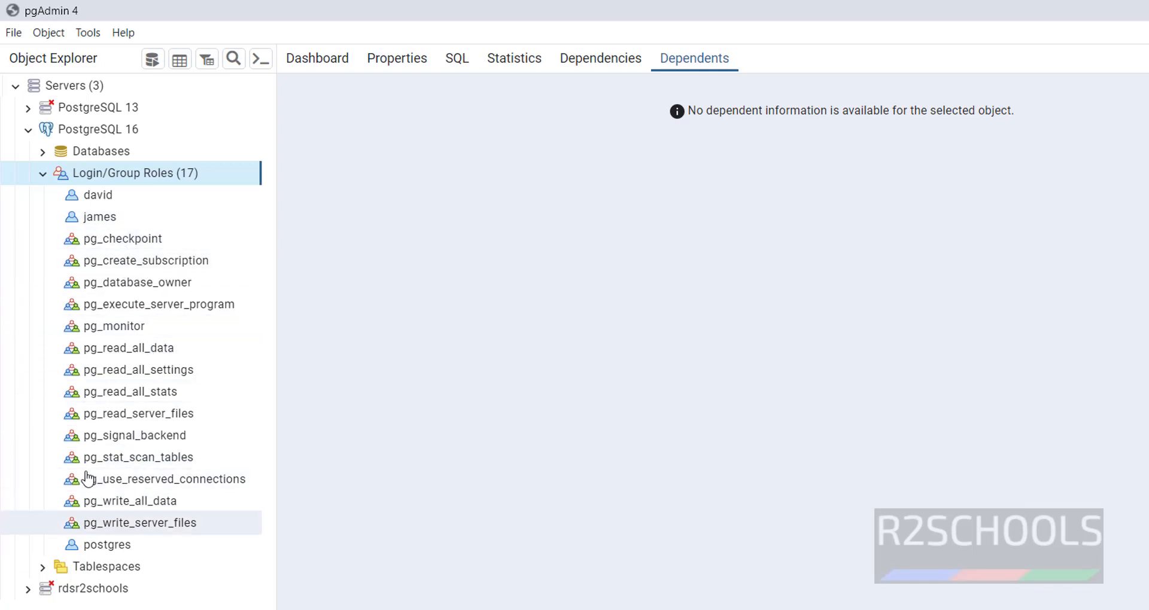
left_click(98, 195)
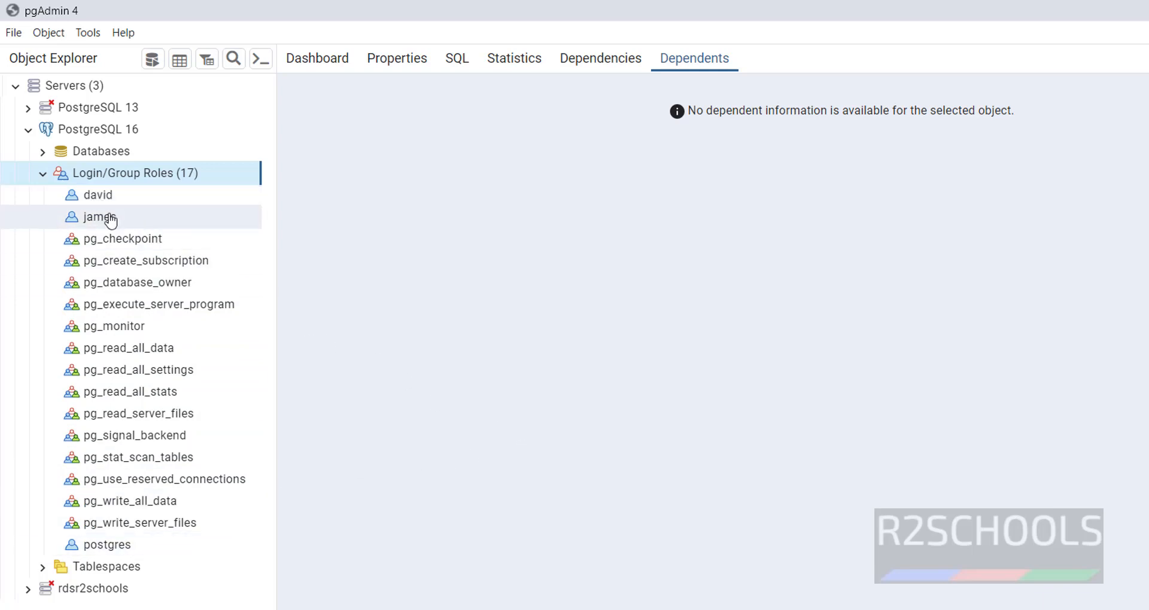
Rename the james role to james_old in its Properties dialog, previewing the SQL before saving.
right_click(99, 217)
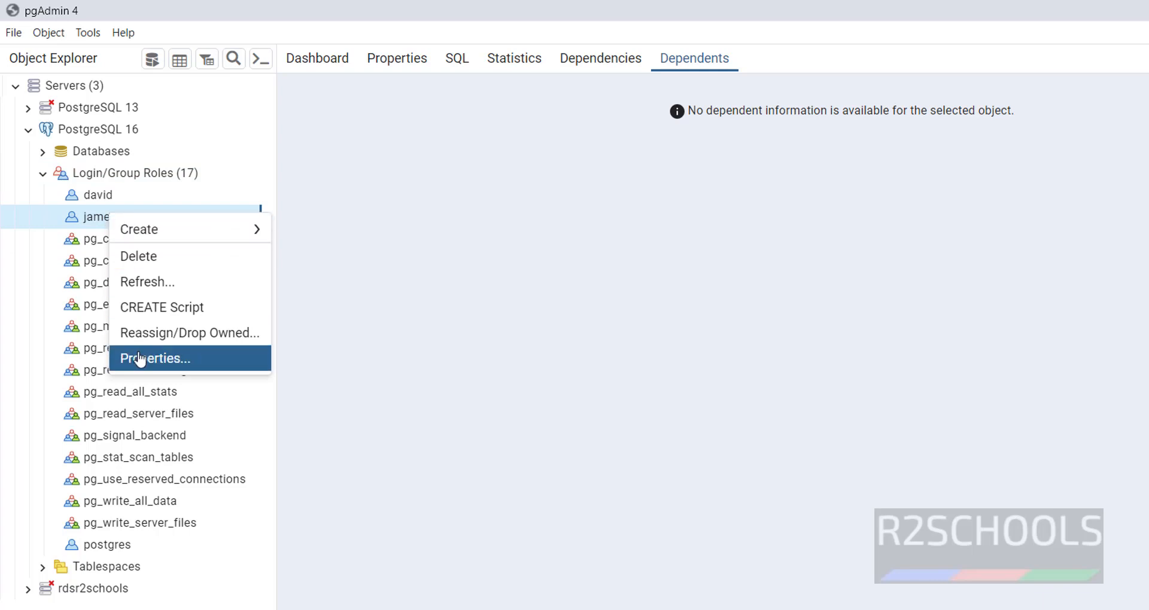
left_click(154, 358)
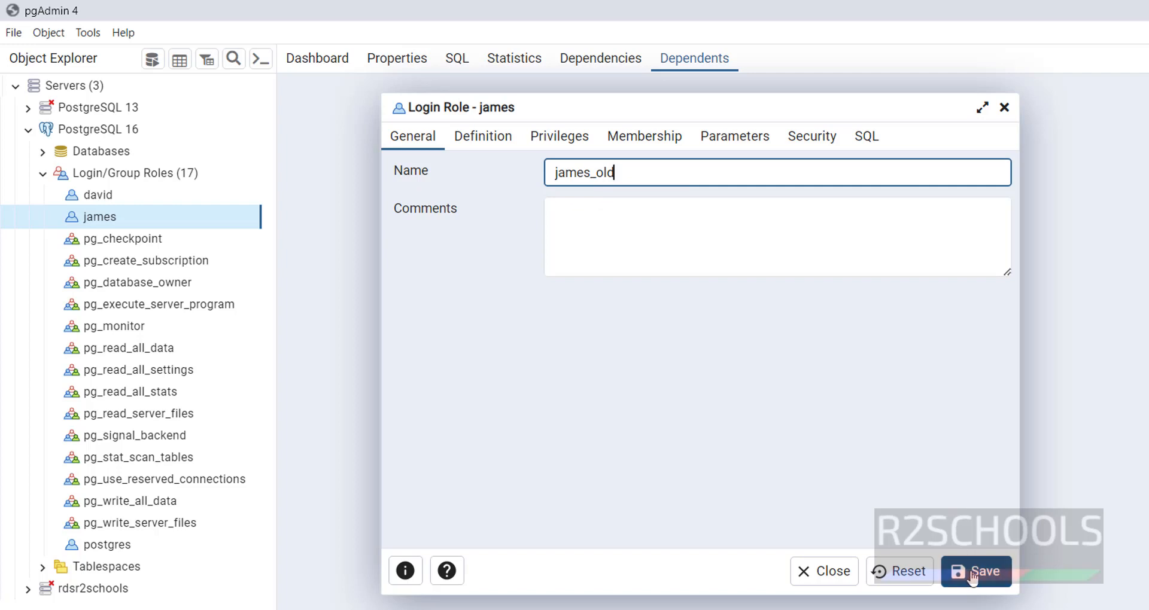
left_click(866, 136)
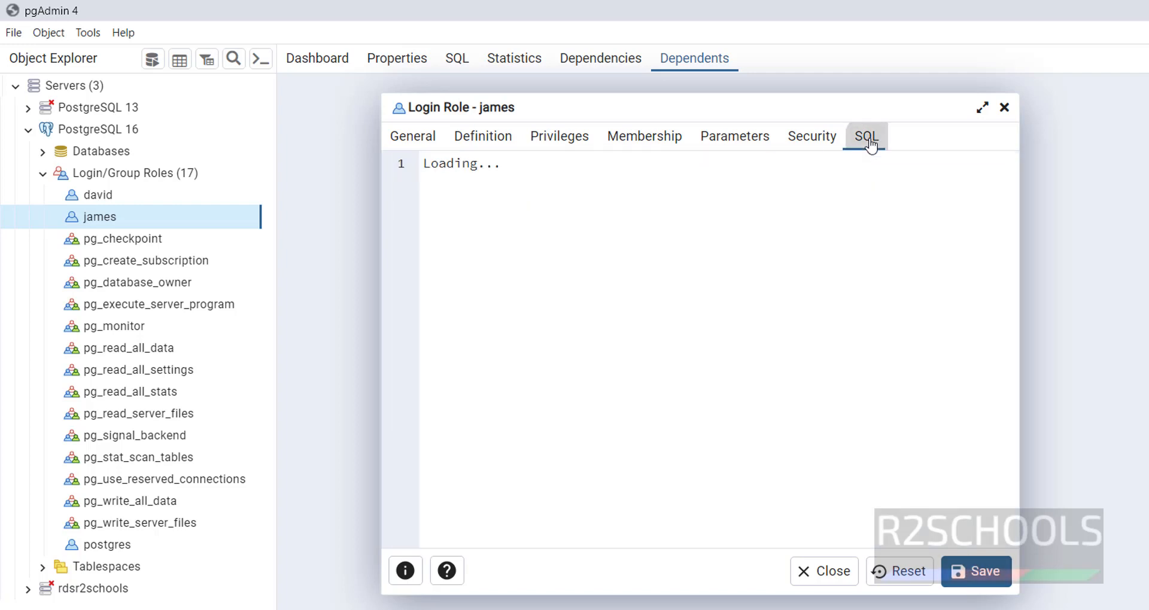
left_click(865, 136)
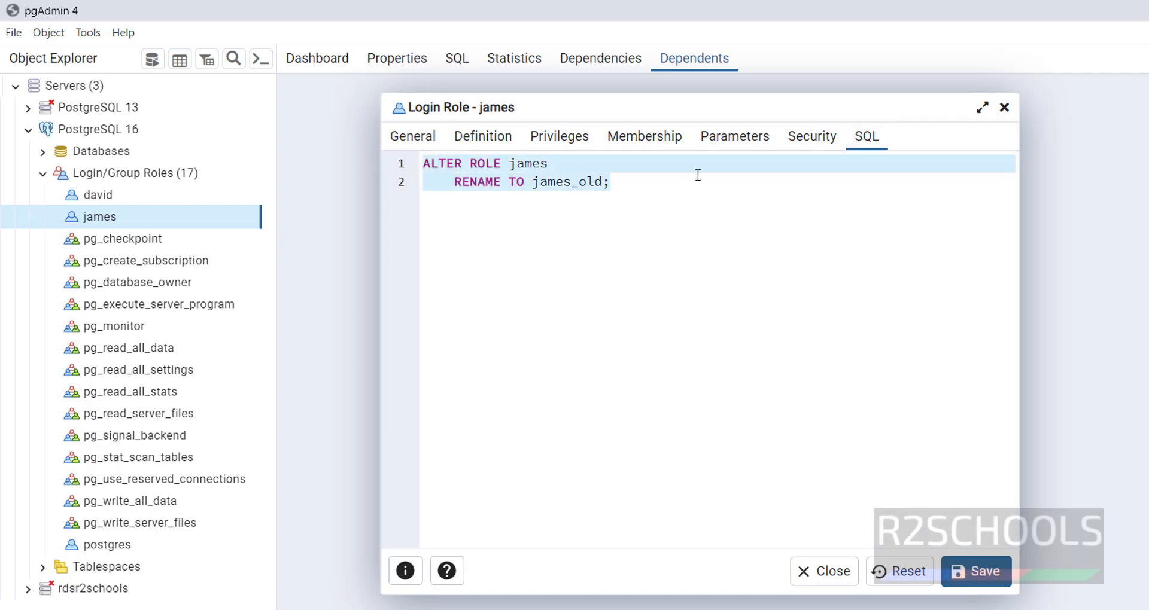
left_click(412, 136)
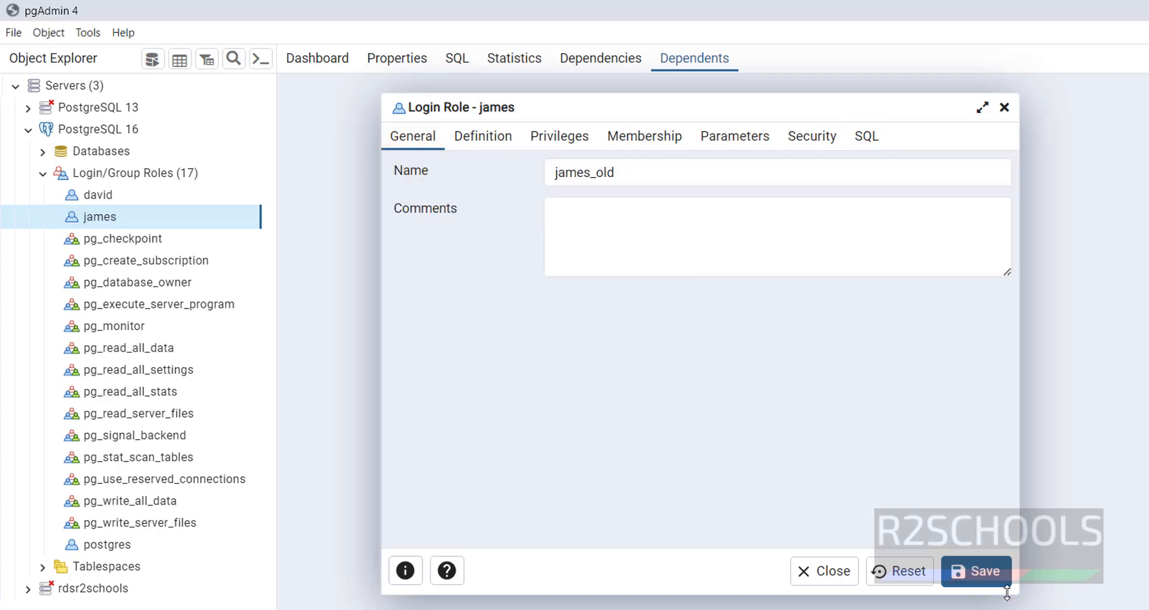
left_click(975, 571)
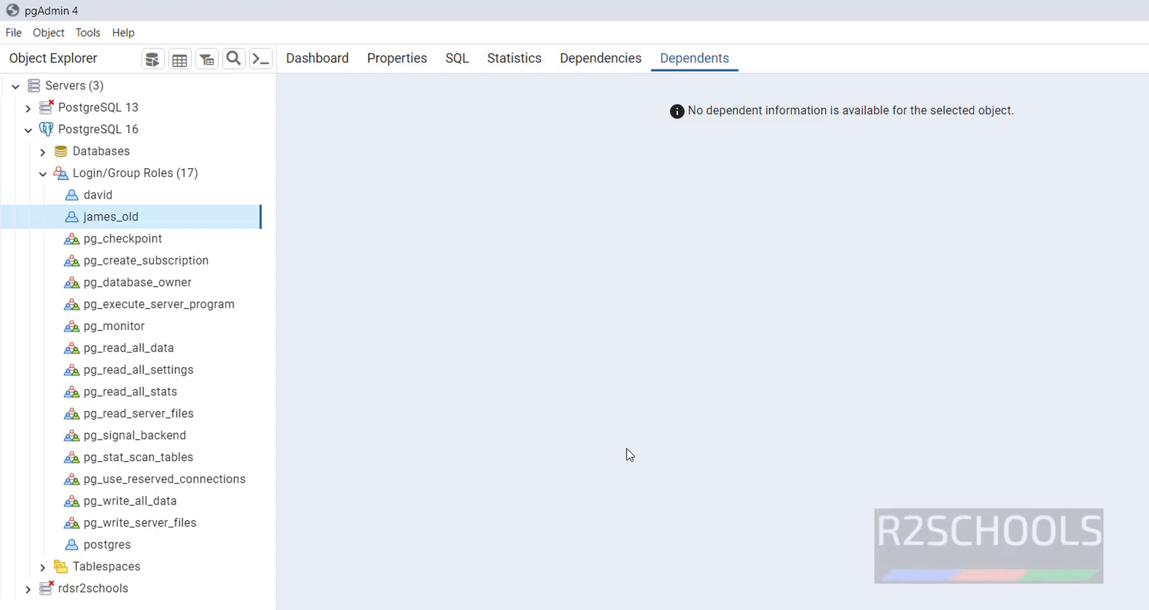
mouse_move(632, 313)
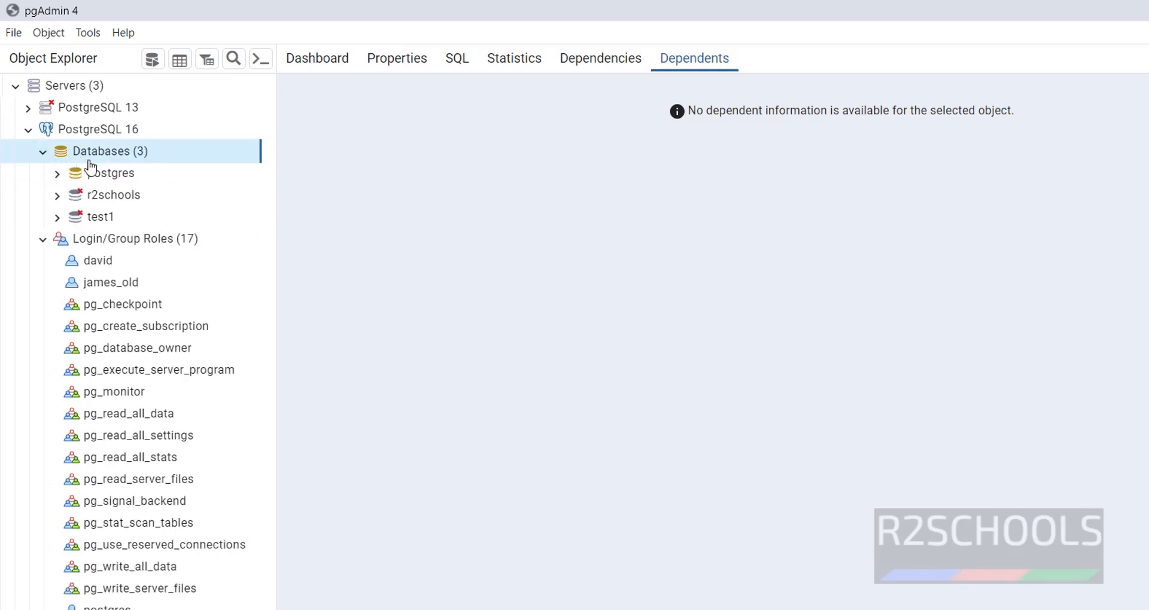
In a Query Tool on r2schools, write 'alter user james_old rename to james' and select it.
right_click(113, 194)
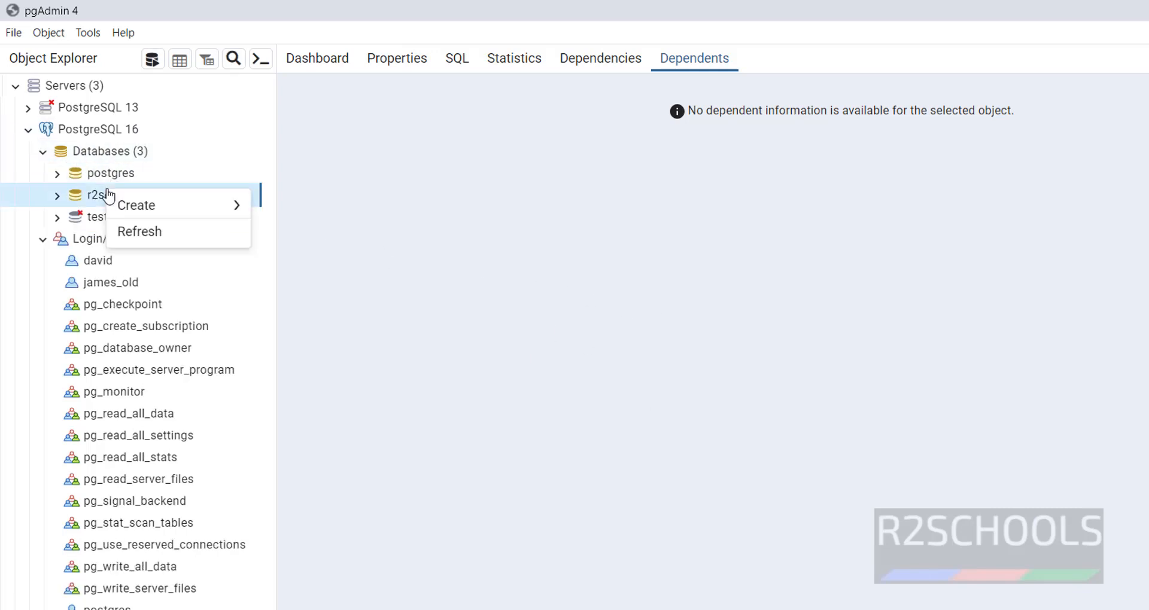
left_click(95, 196)
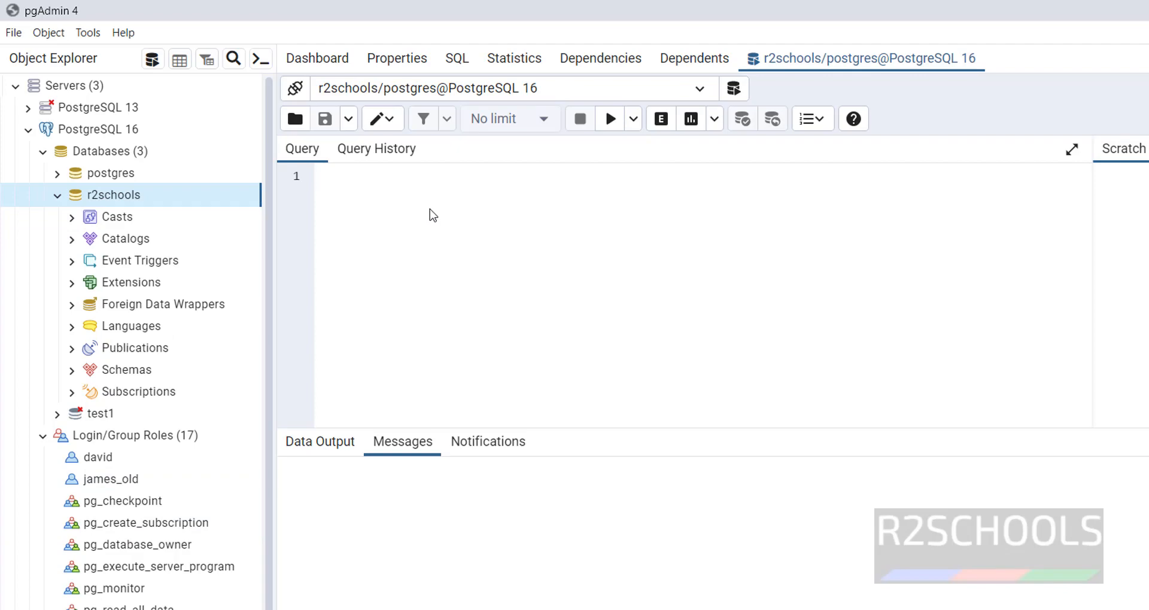
type("alter us")
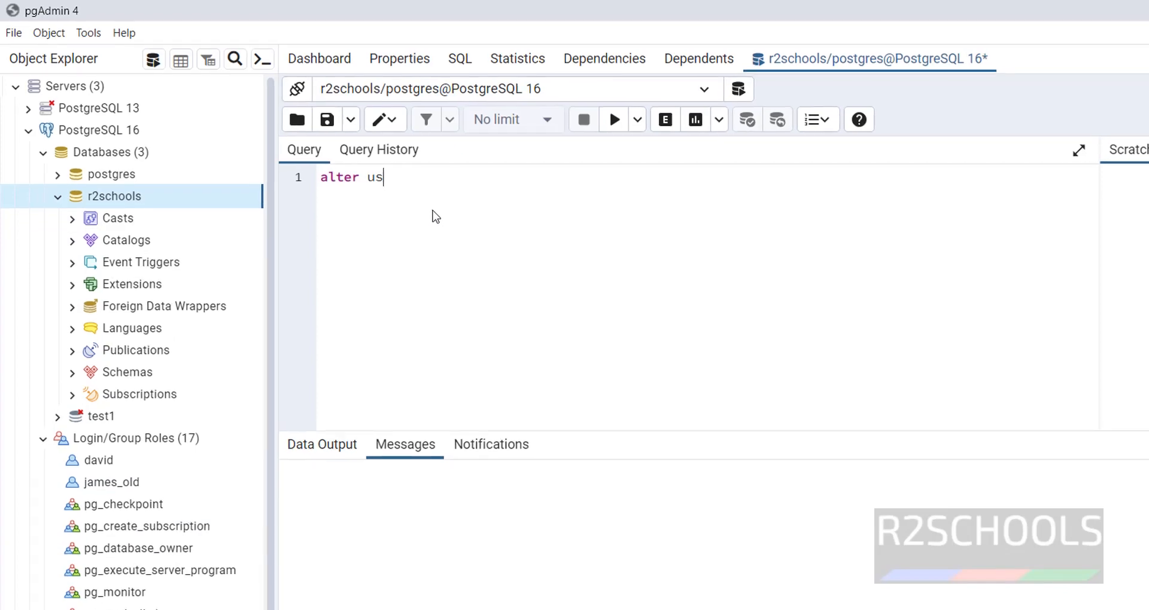
type("er")
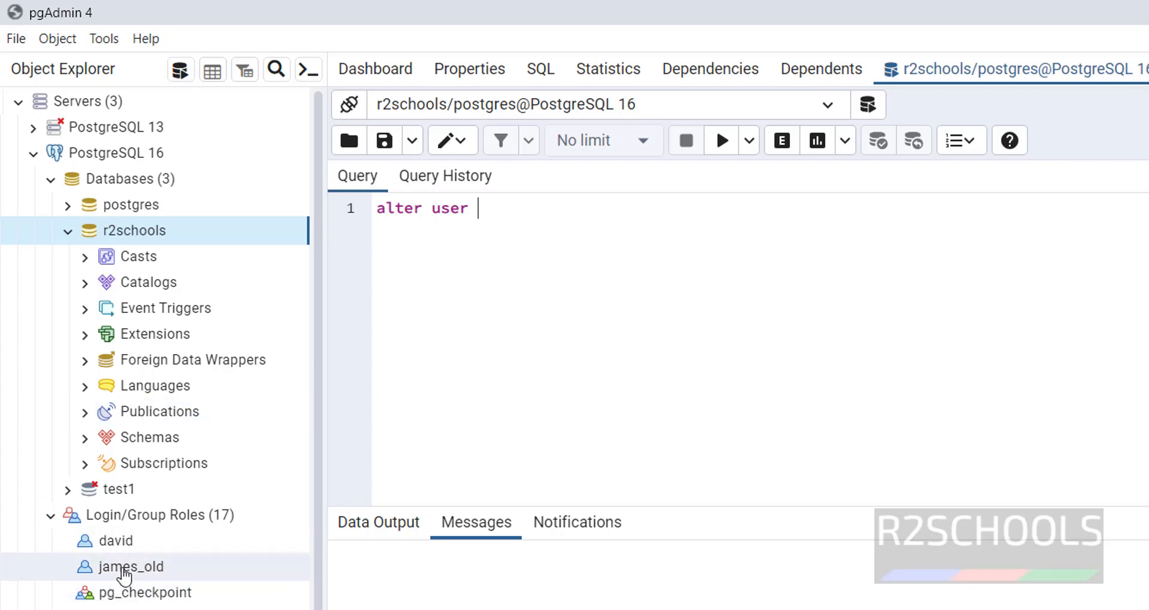
mouse_move(531, 263)
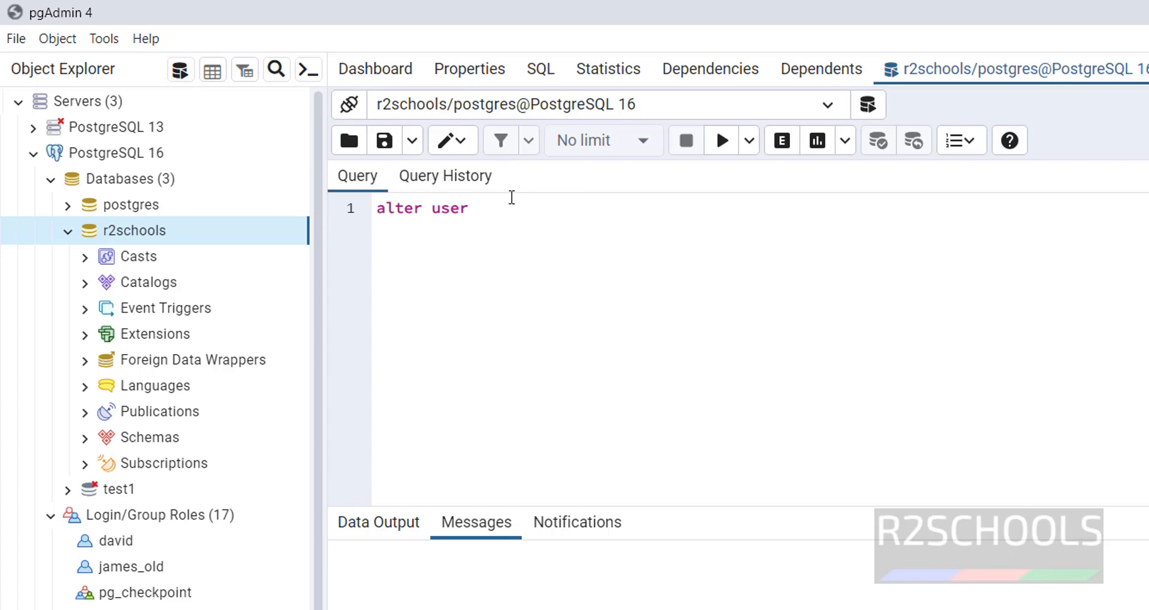
type("james_old")
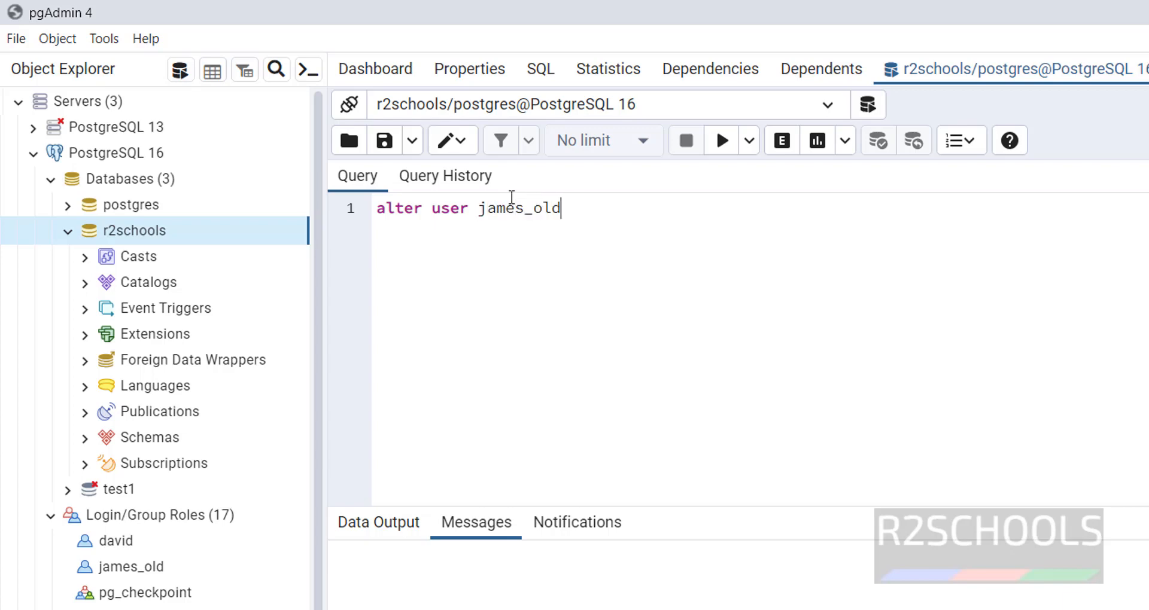
type("rename t")
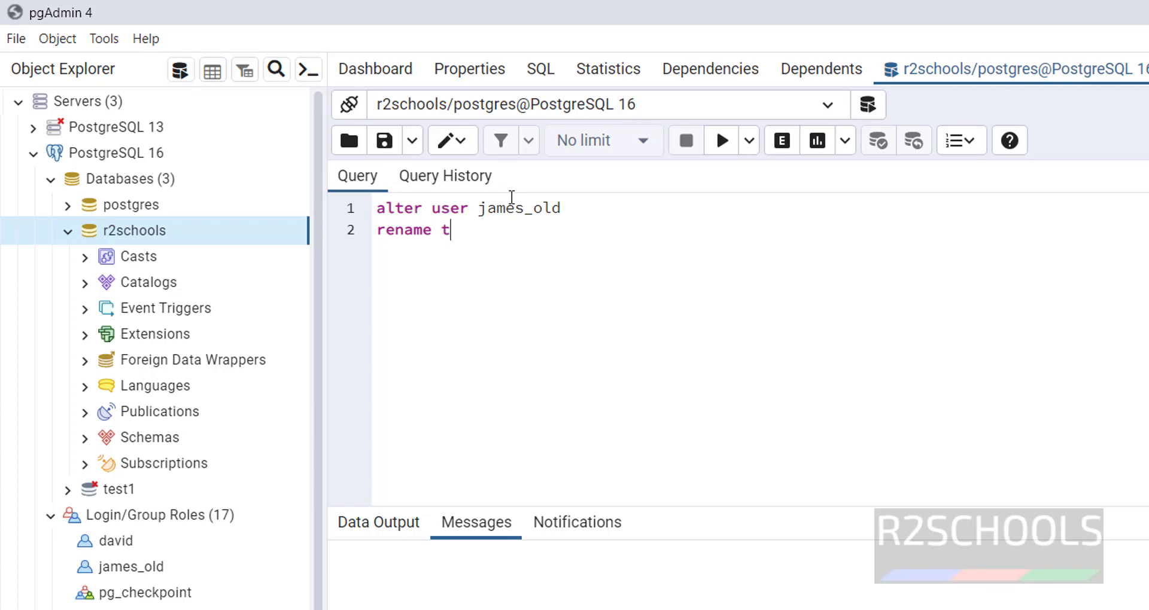
type("o james")
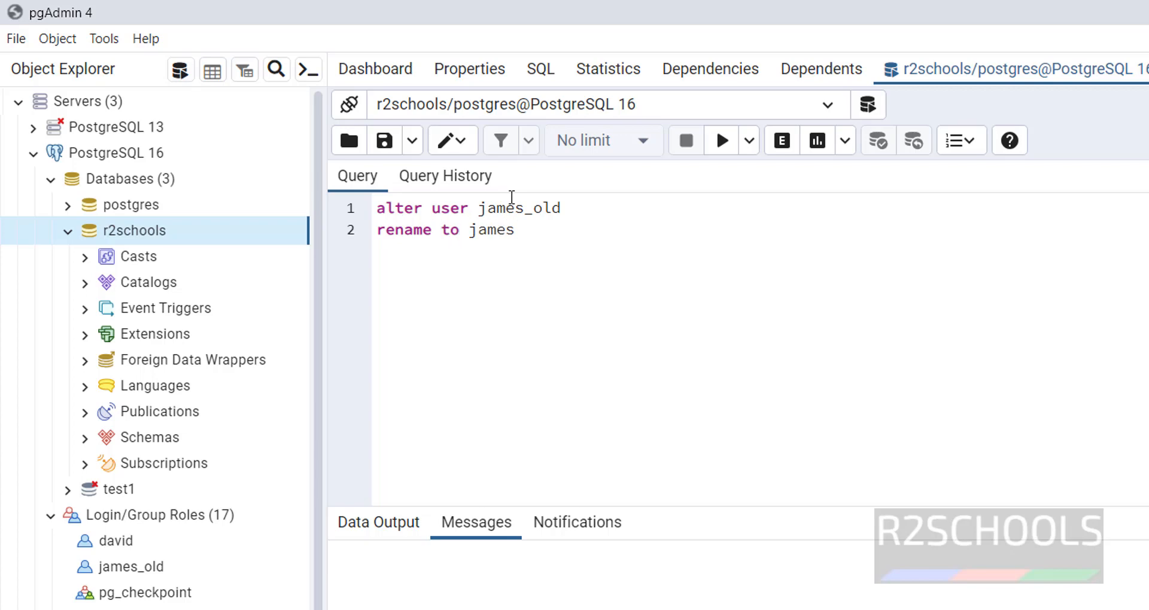
key("ctrl+a")
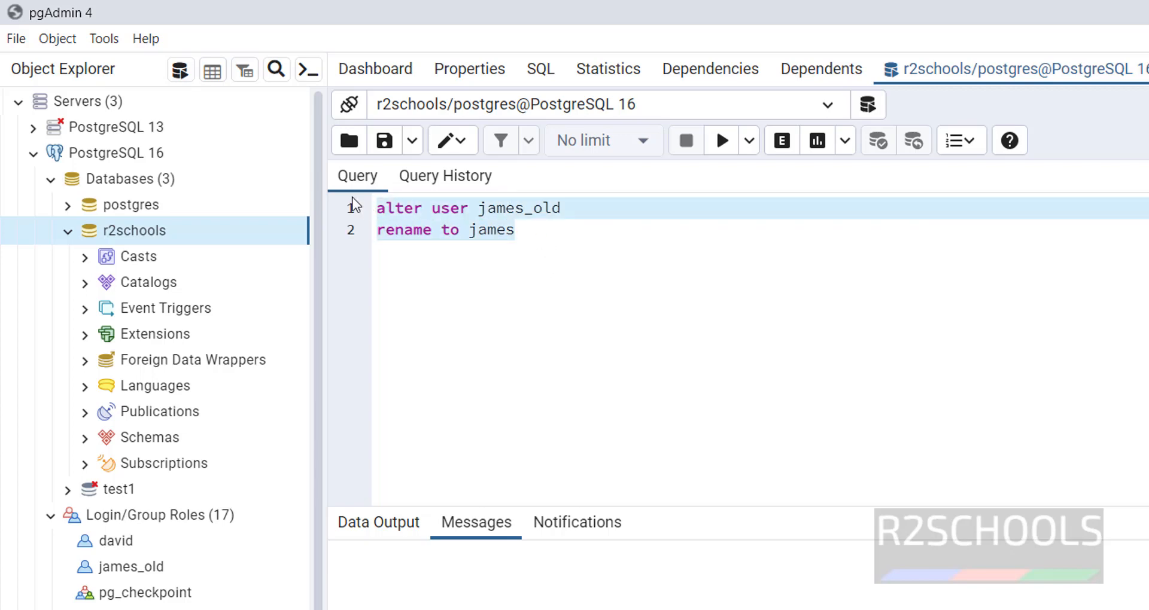
Execute the rename query and refresh Login/Group Roles so james reappears.
left_click(721, 140)
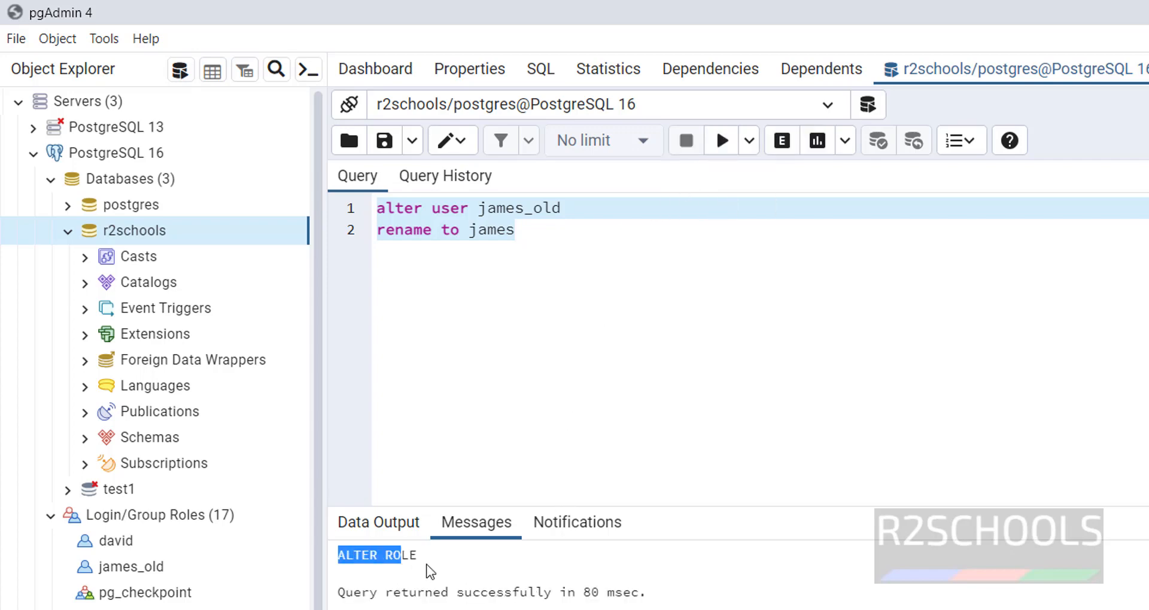
left_click(118, 541)
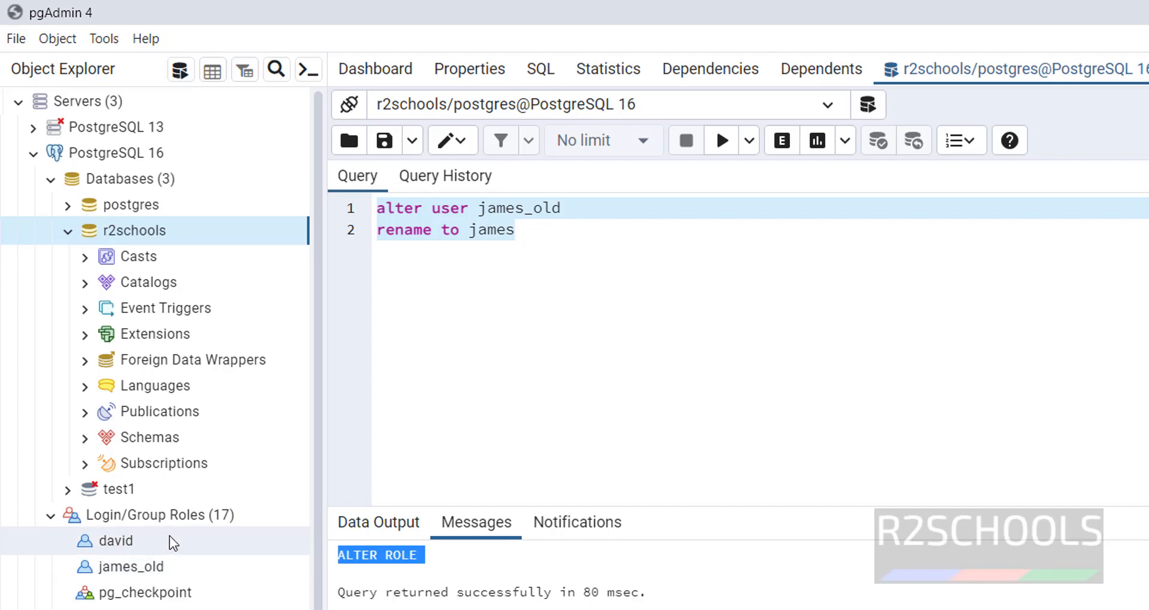
right_click(153, 516)
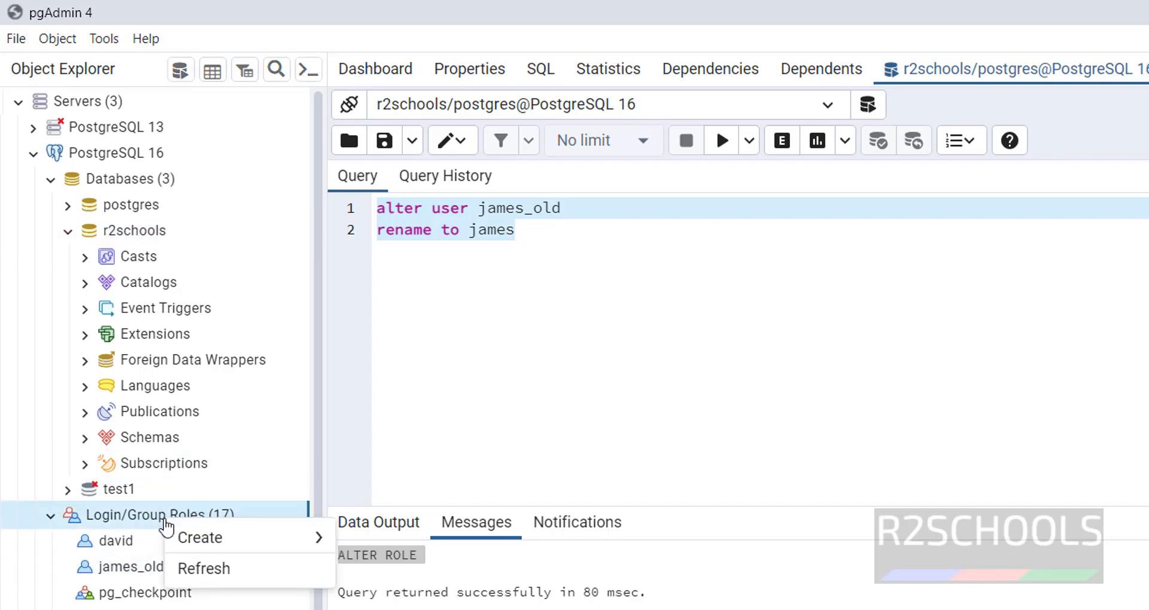
left_click(203, 569)
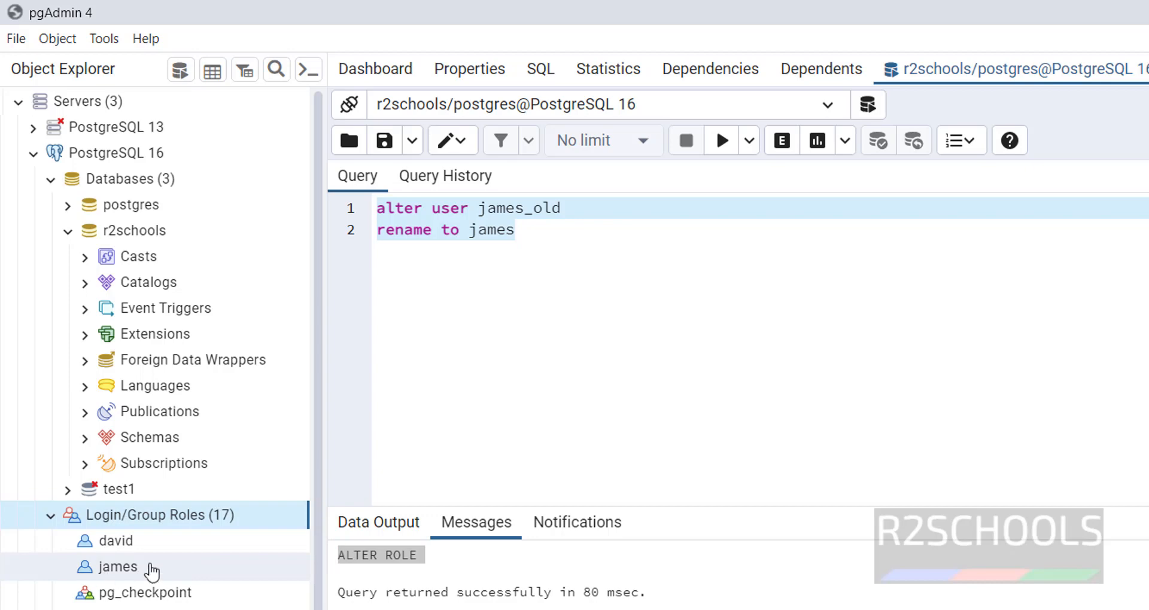
mouse_move(115, 579)
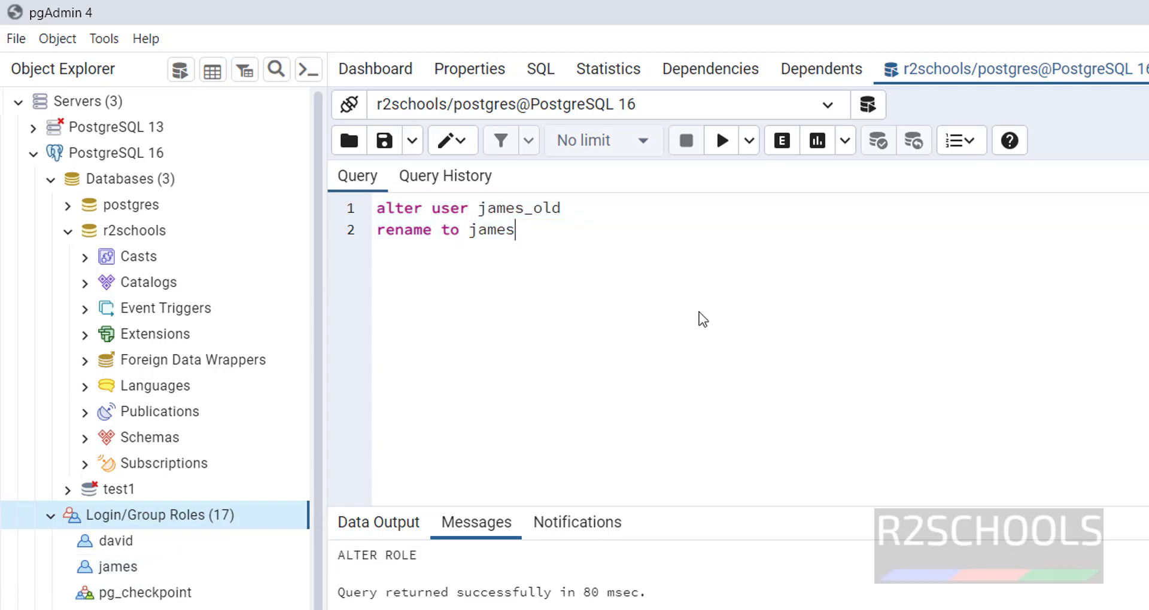
mouse_move(665, 309)
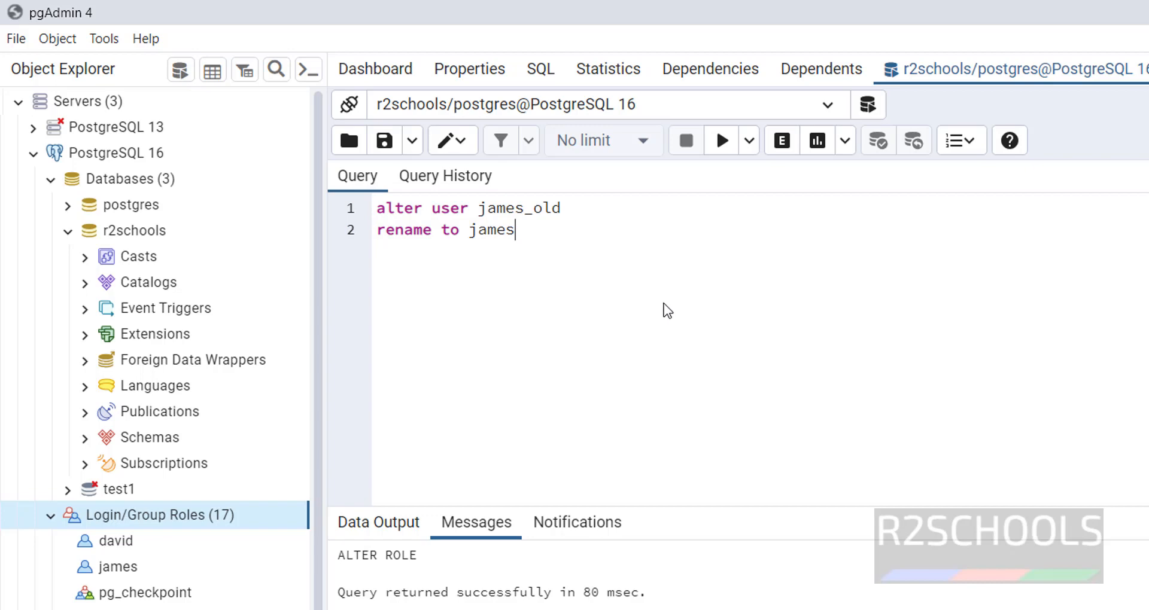
mouse_move(657, 319)
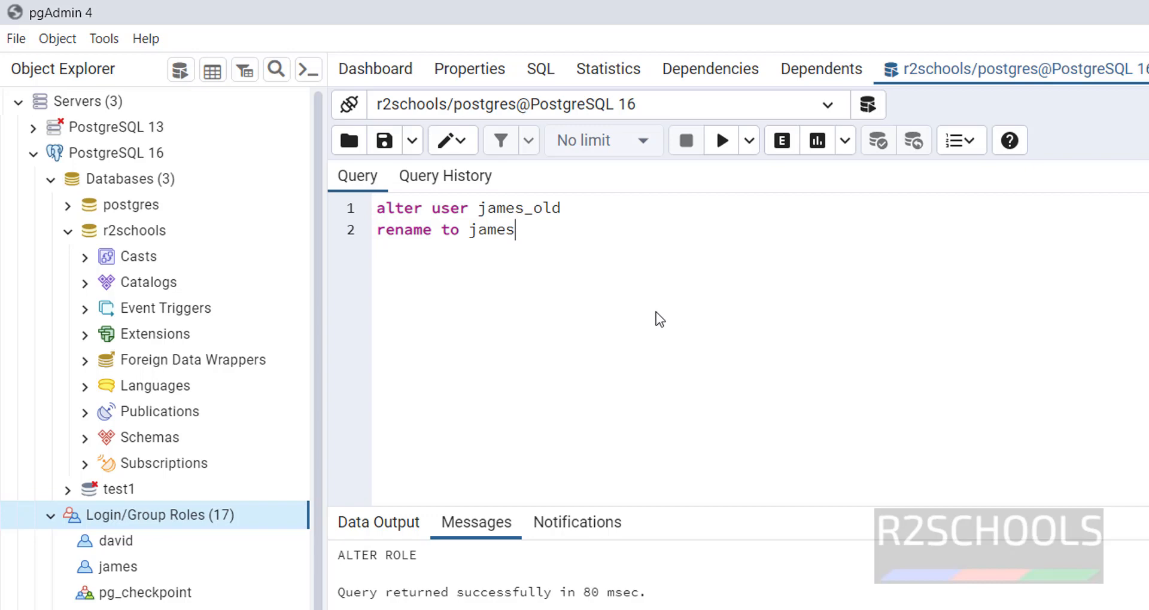
mouse_move(646, 290)
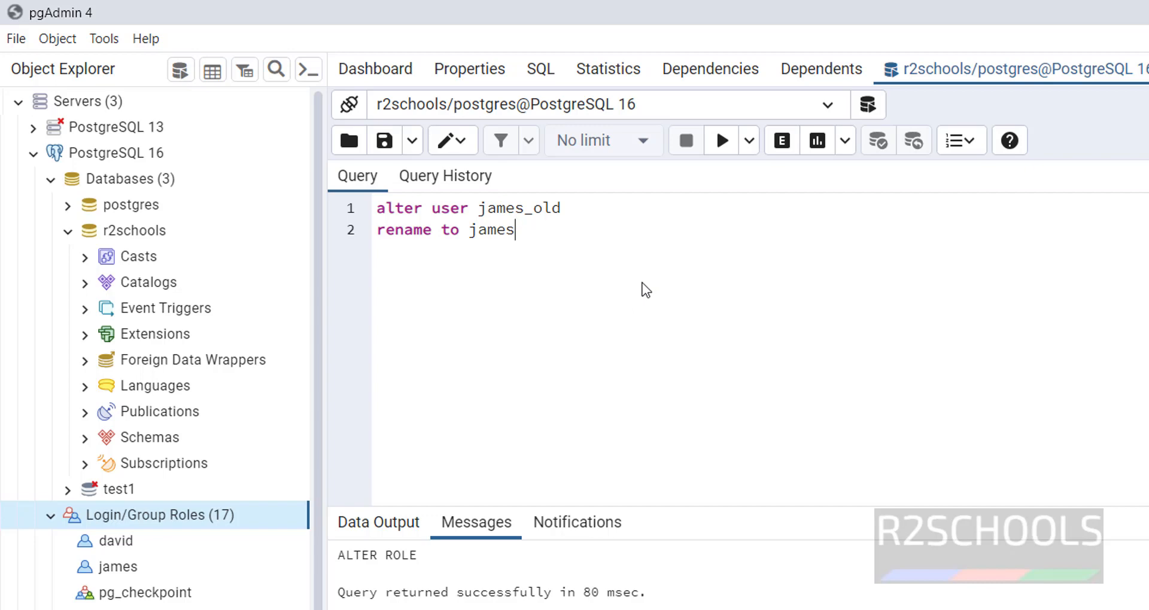
mouse_move(616, 306)
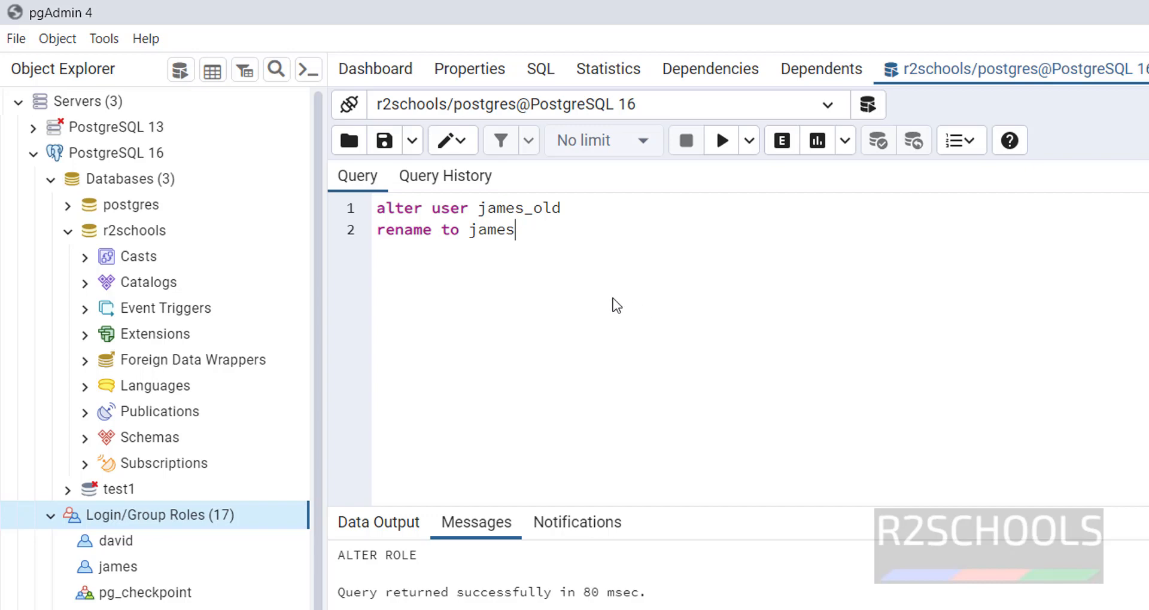